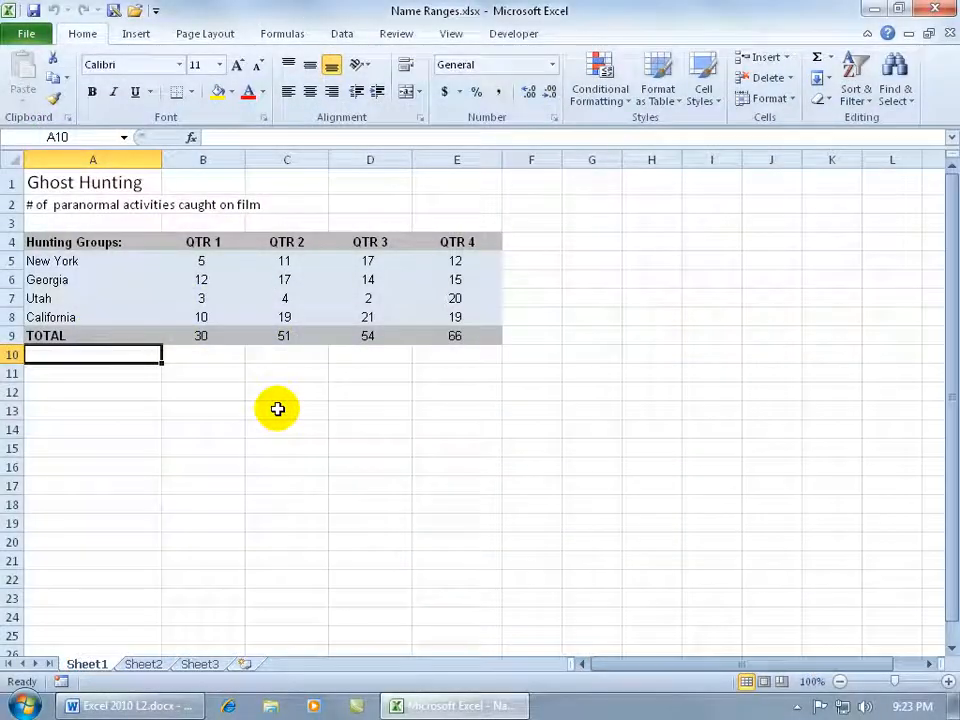
Assign the name Quarter_1 to the QTR 1 header cell B4 via the Name Box.
{"action": "left_click", "coordinate": [288, 410]}
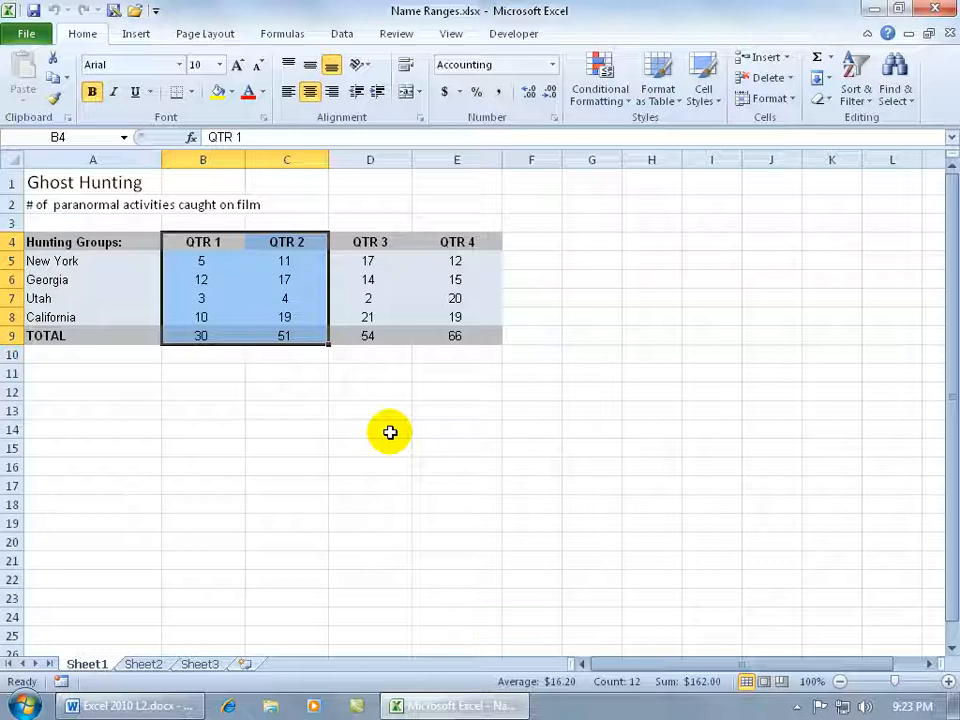
{"action": "left_click_drag", "start_coordinate": [200, 260], "coordinate": [200, 280]}
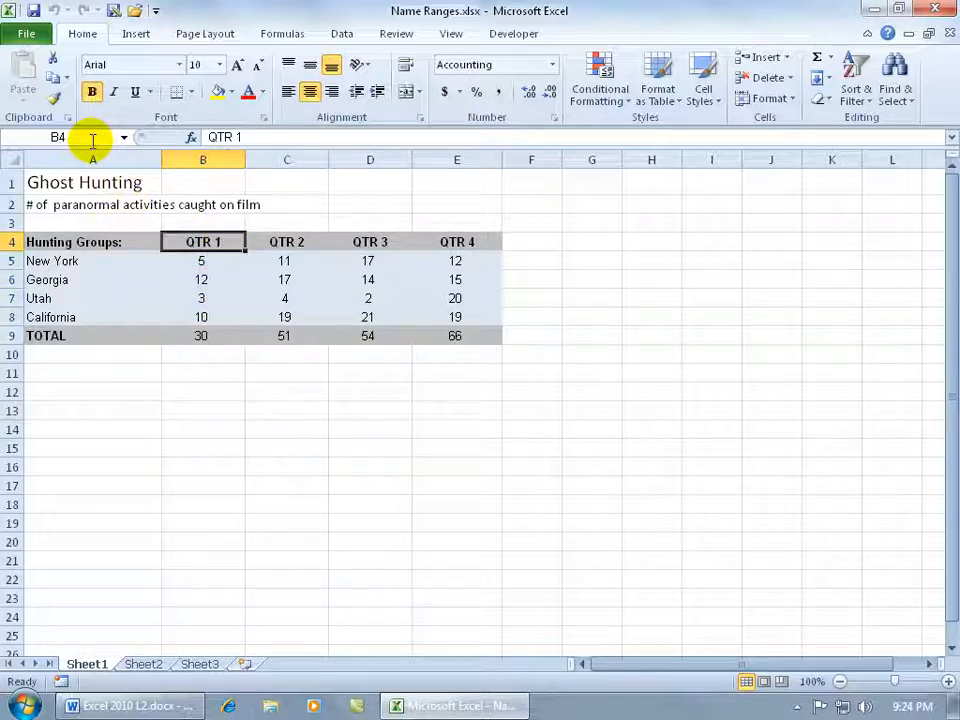
{"action": "mouse_move", "coordinate": [90, 138]}
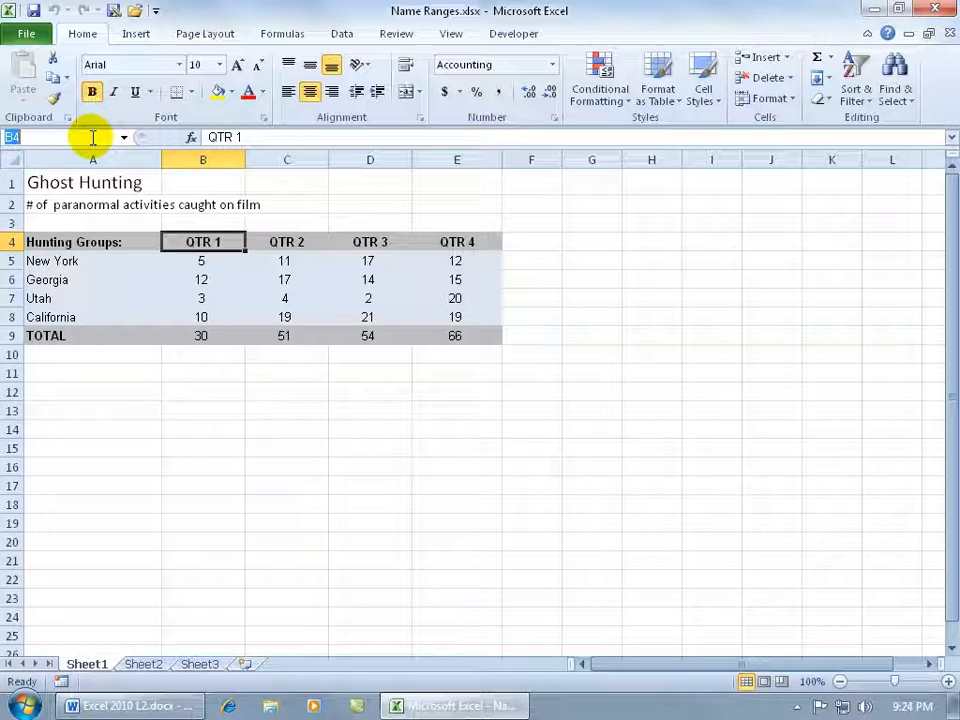
{"action": "type", "text": "Quarter 1"}
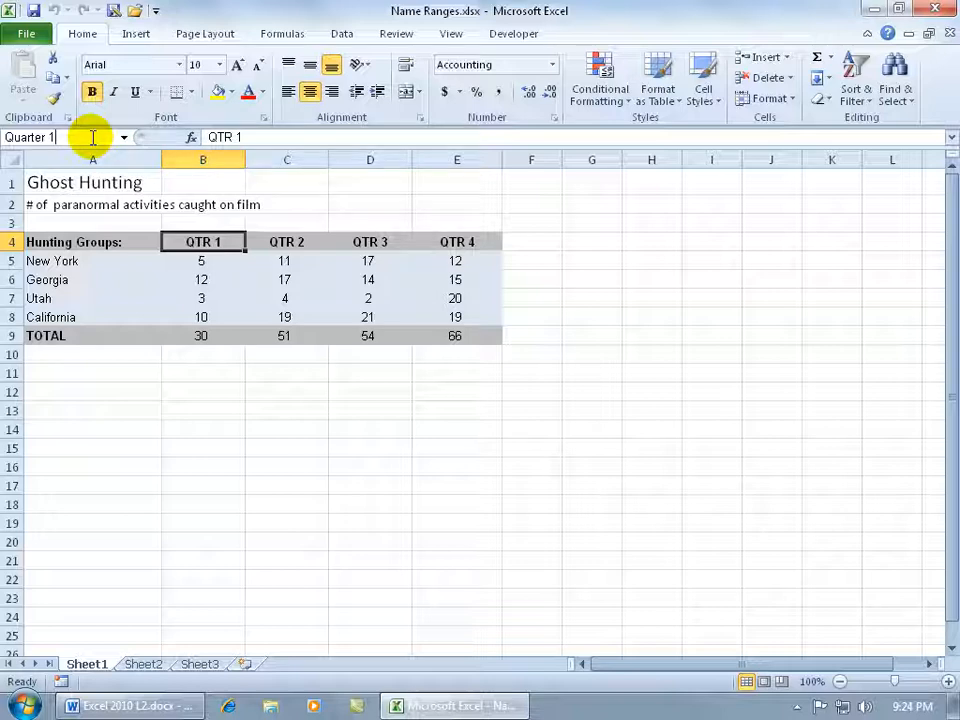
{"action": "key", "text": "BackSpace"}
{"action": "type", "text": "_"}
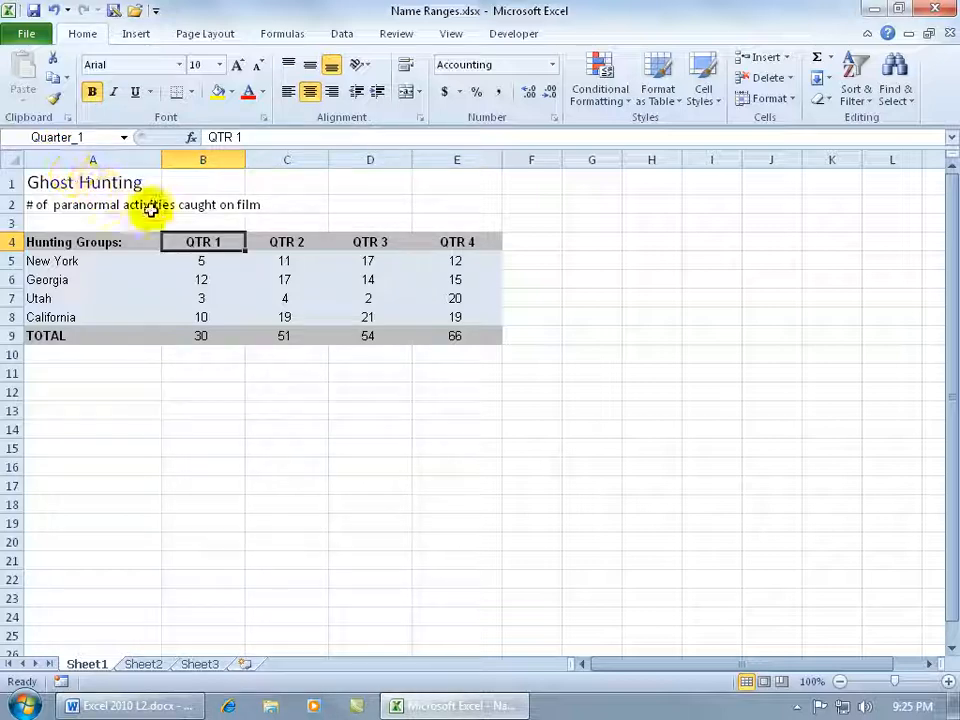
{"action": "mouse_move", "coordinate": [154, 210]}
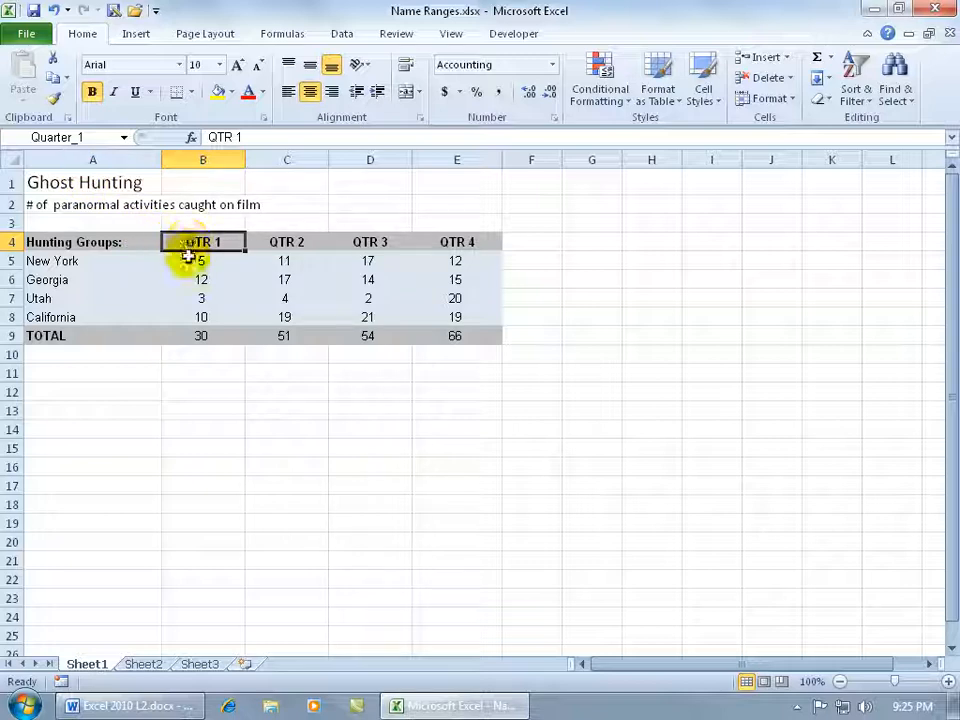
{"action": "left_click_drag", "start_coordinate": [200, 260], "coordinate": [200, 316]}
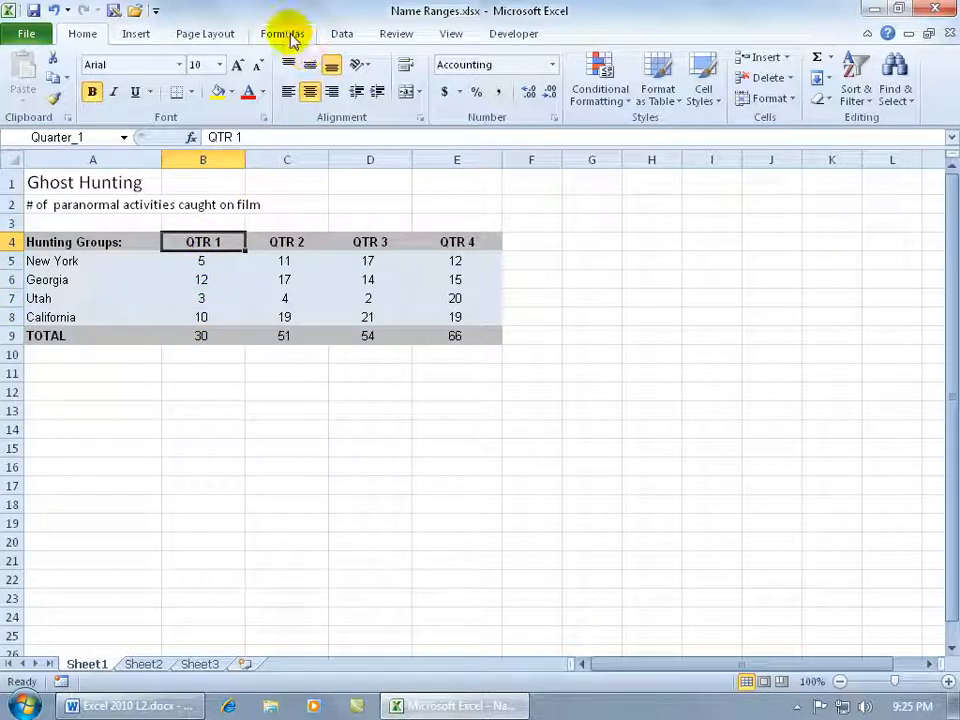
Show the Name Manager listing Quarter_1 referring to Sheet1!$B$4.
{"action": "left_click", "coordinate": [284, 32]}
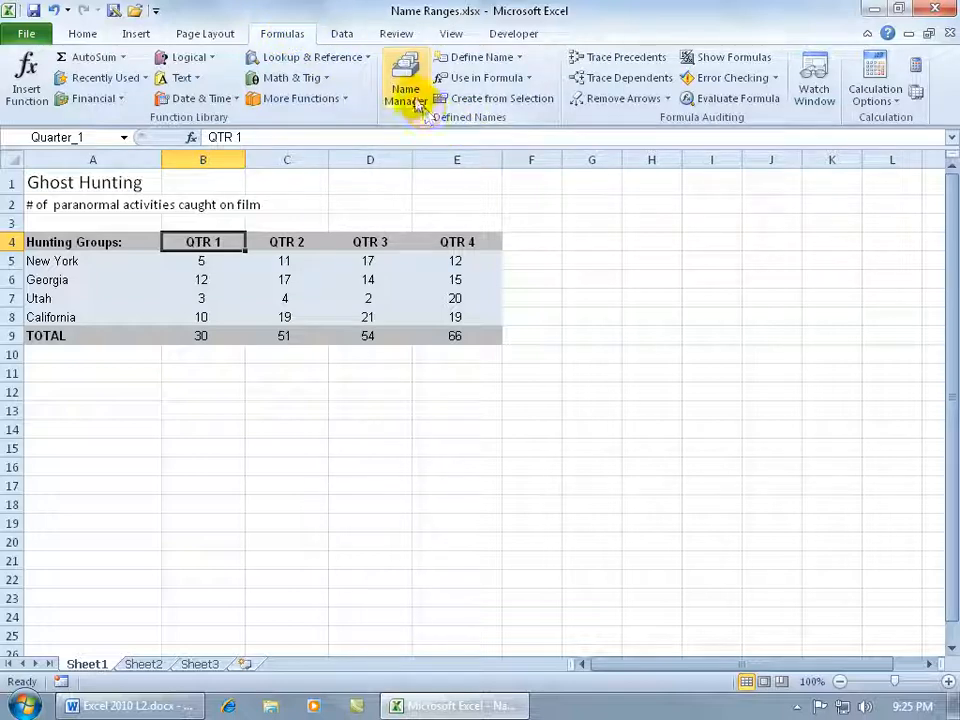
{"action": "mouse_move", "coordinate": [408, 104]}
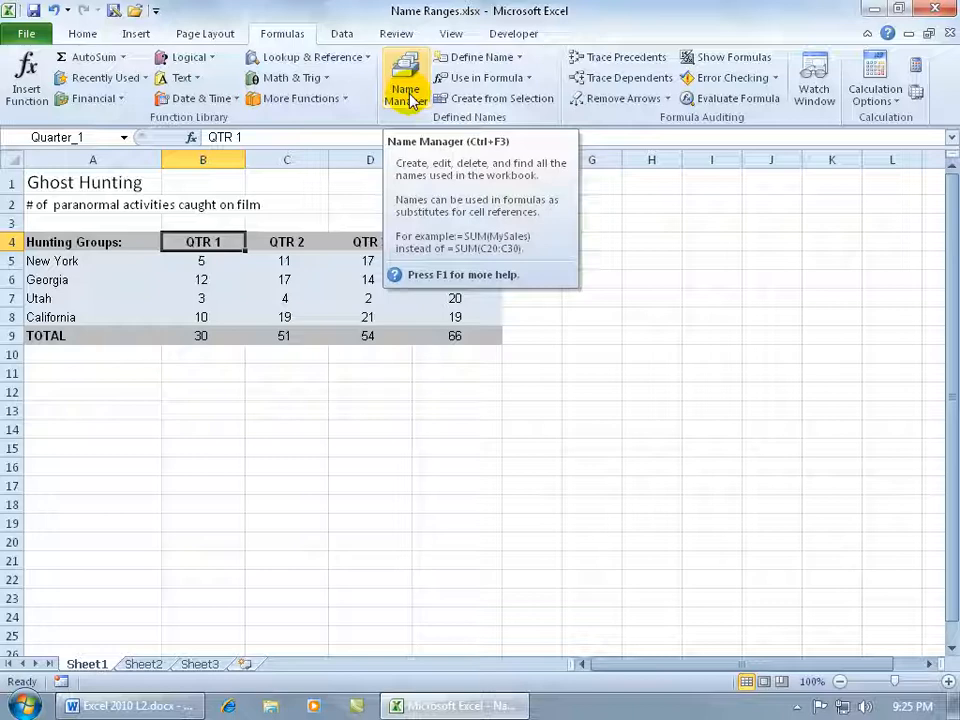
{"action": "left_click", "coordinate": [402, 78]}
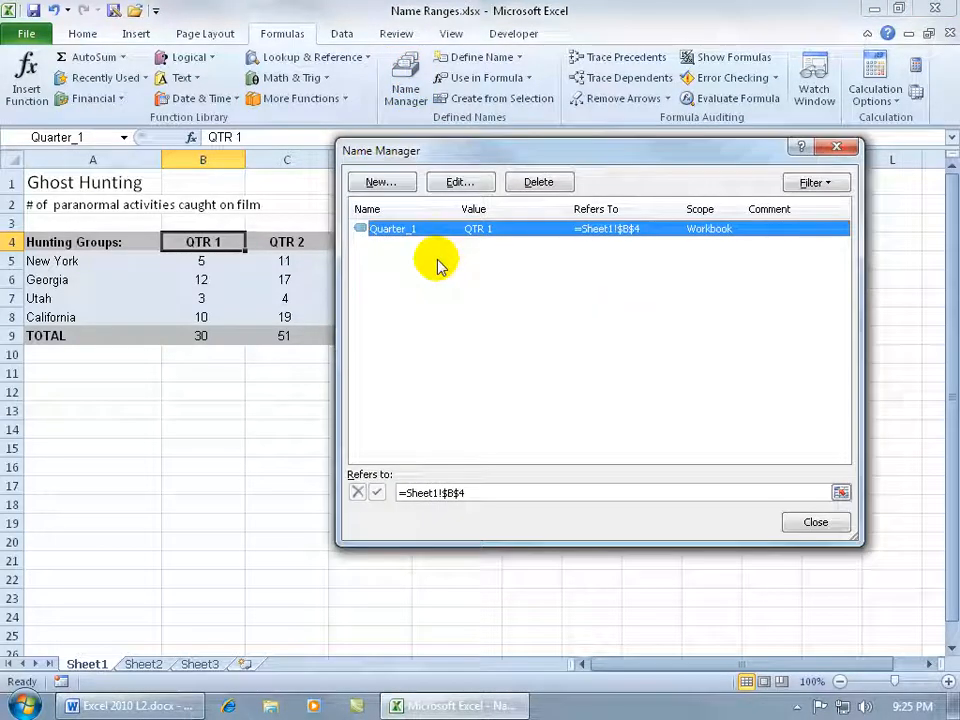
{"action": "mouse_move", "coordinate": [390, 208]}
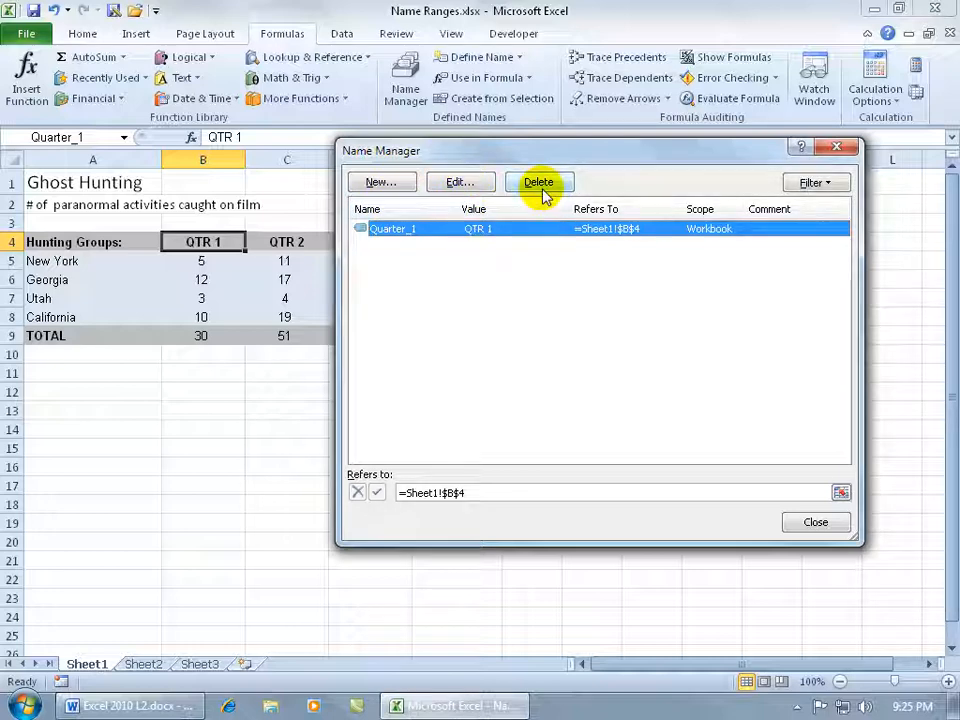
Edit the name to Quarter1 with comment "because it's there", referring to B5:B8.
{"action": "left_click", "coordinate": [460, 182]}
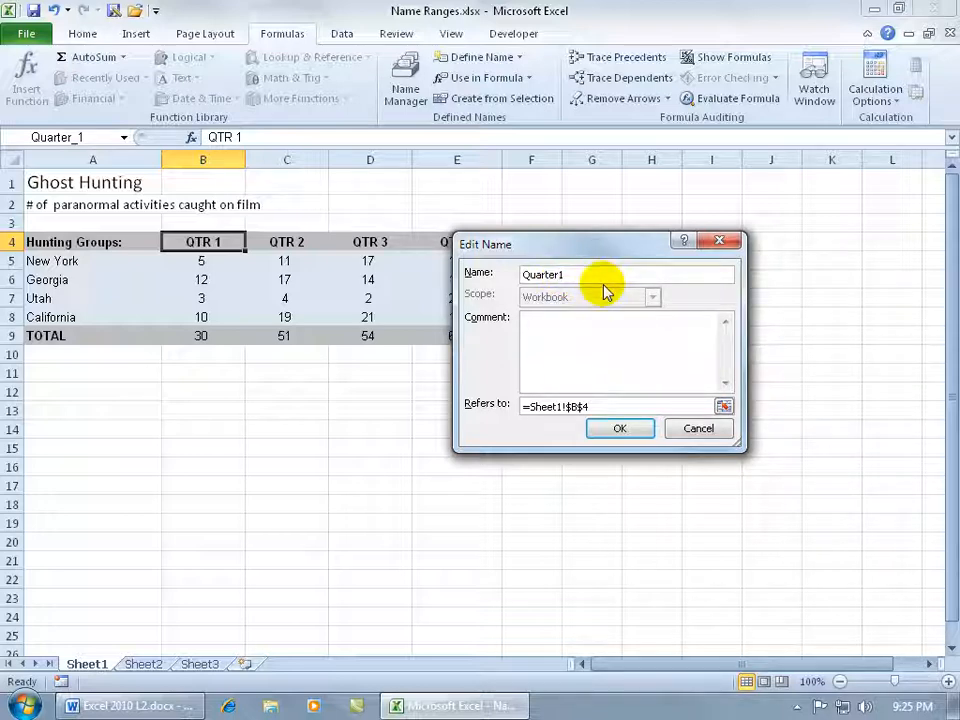
{"action": "mouse_move", "coordinate": [584, 330]}
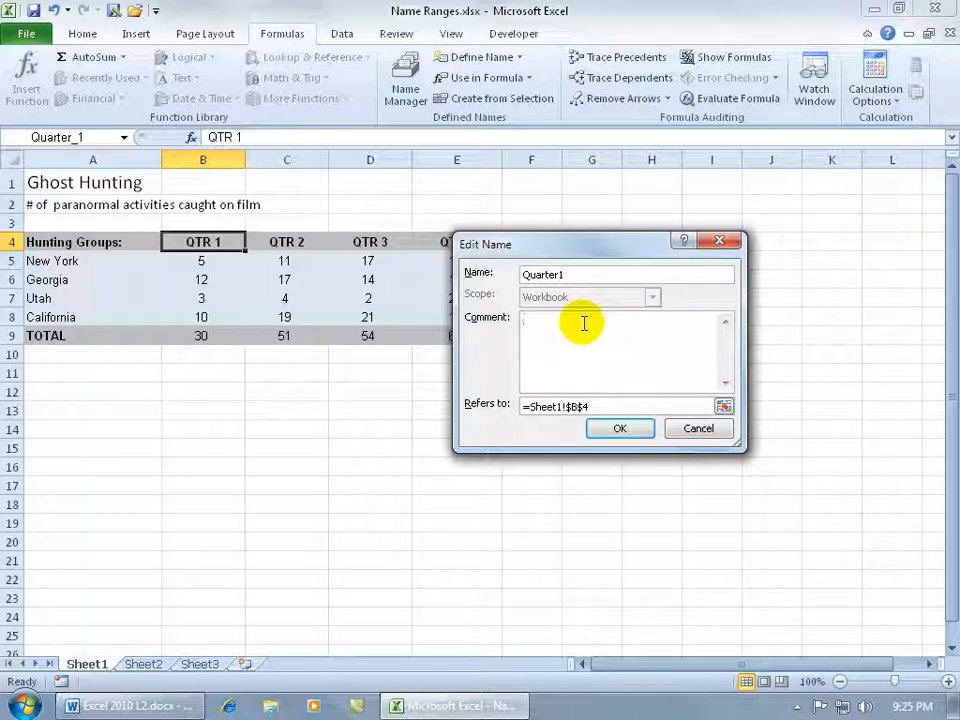
{"action": "type", "text": "because it's there"}
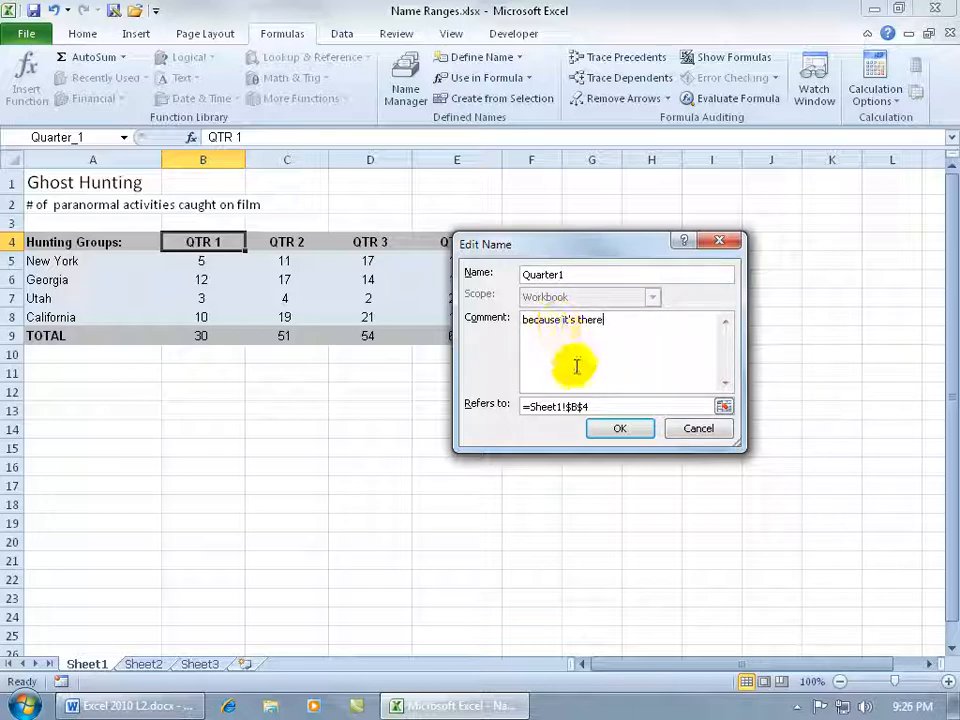
{"action": "mouse_move", "coordinate": [600, 400]}
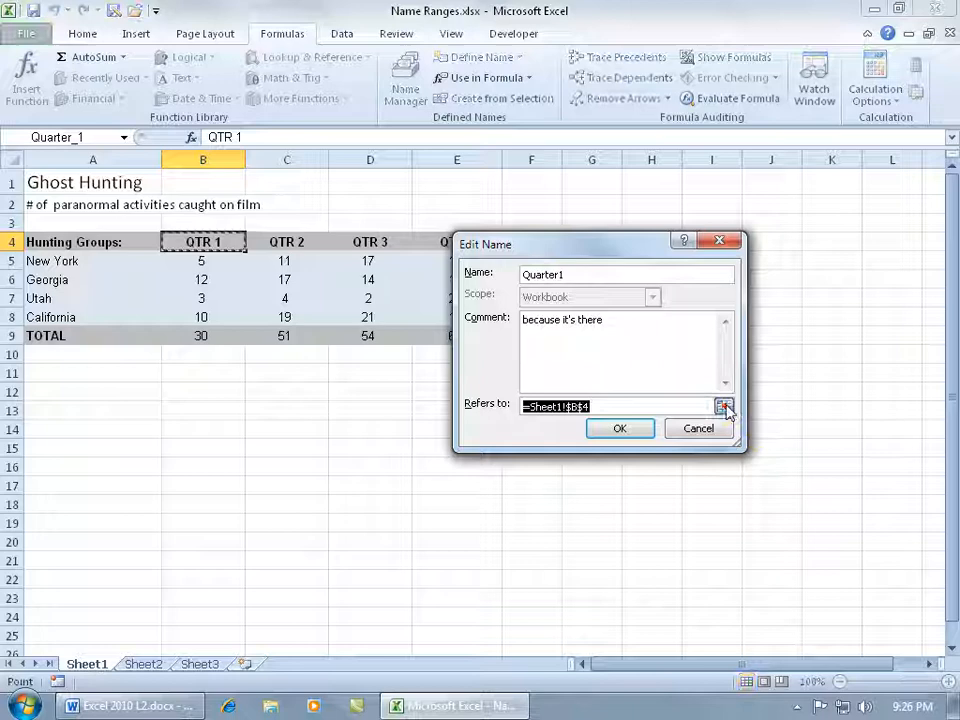
{"action": "left_click", "coordinate": [724, 412]}
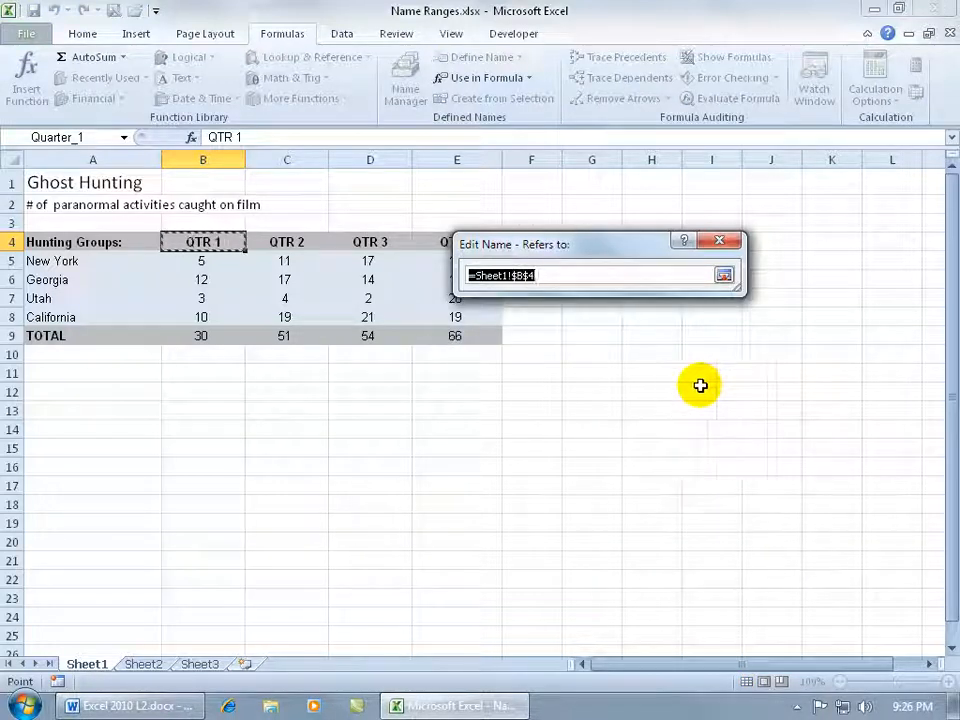
{"action": "mouse_move", "coordinate": [520, 344]}
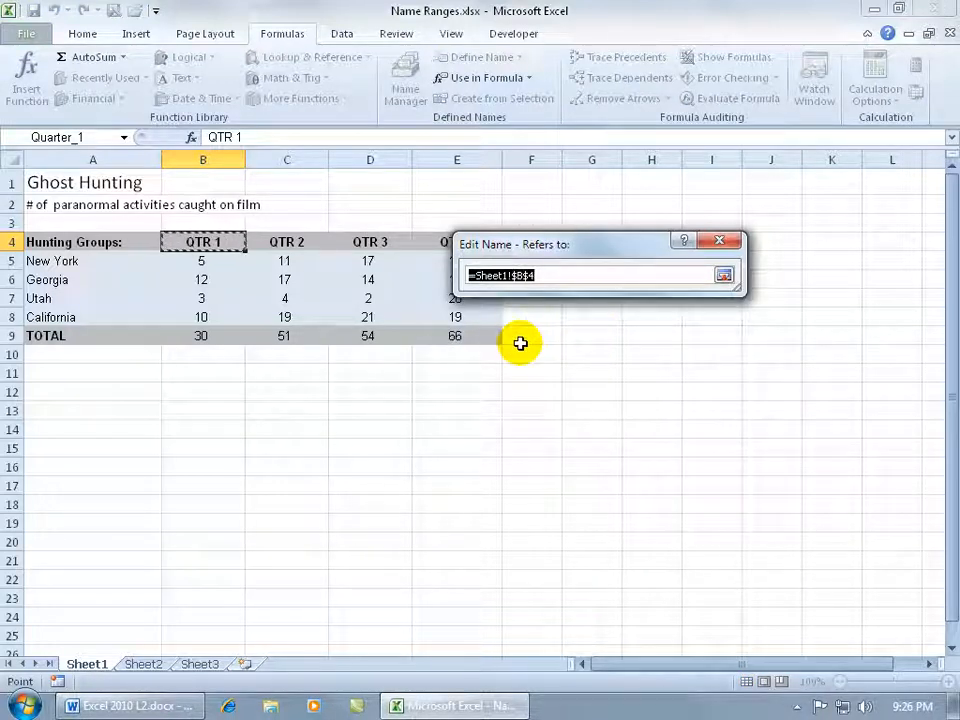
{"action": "left_click_drag", "start_coordinate": [202, 260], "coordinate": [202, 316]}
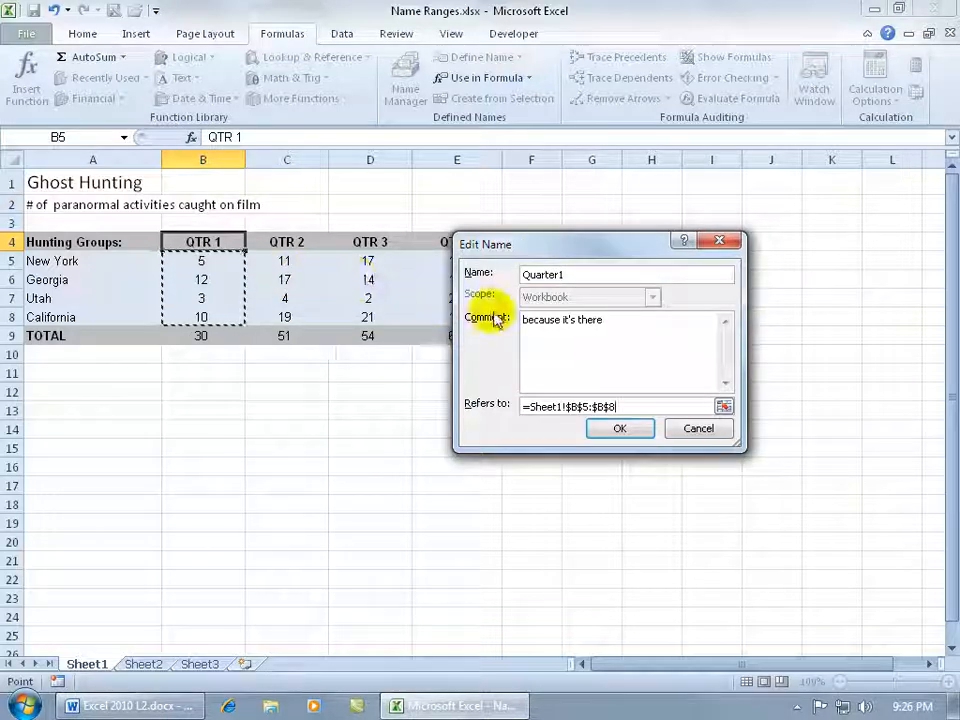
{"action": "left_click", "coordinate": [620, 428]}
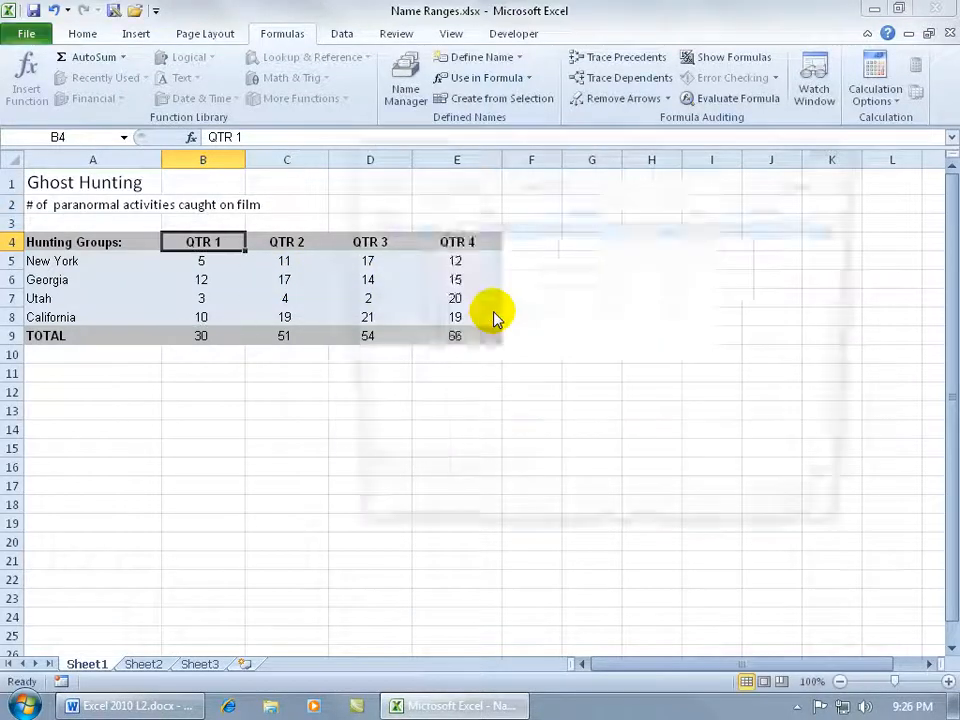
{"action": "left_click", "coordinate": [404, 80]}
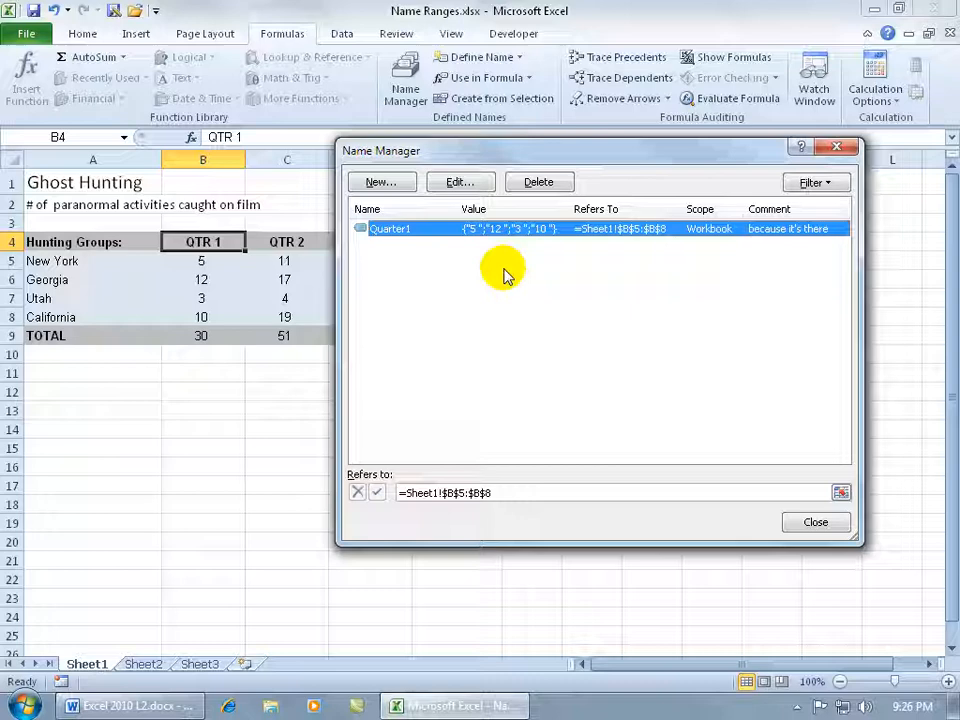
{"action": "mouse_move", "coordinate": [558, 260]}
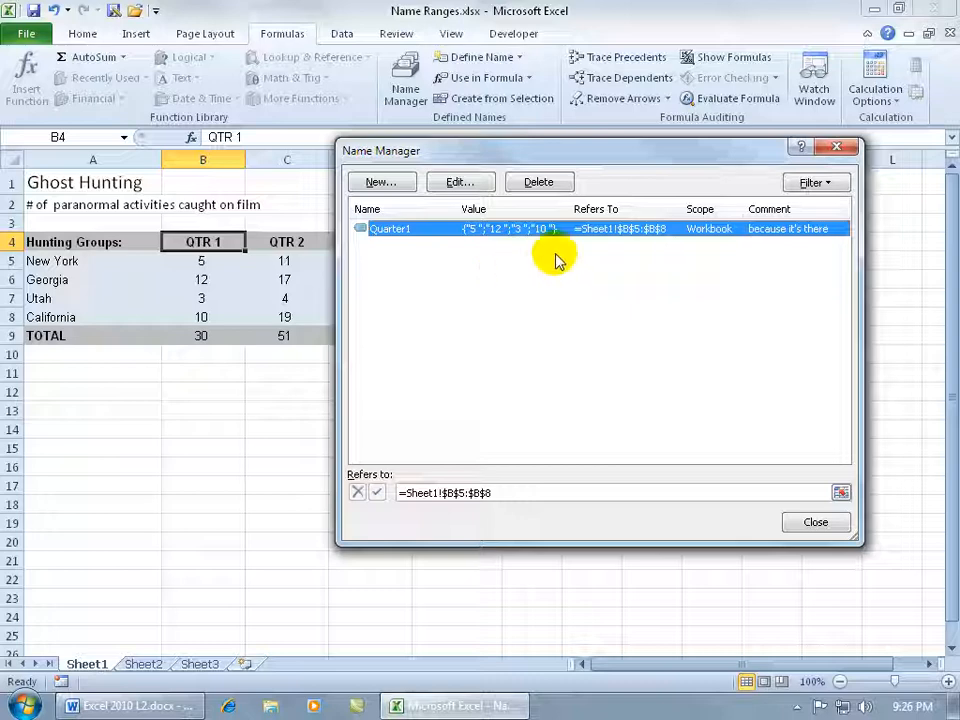
{"action": "mouse_move", "coordinate": [660, 244]}
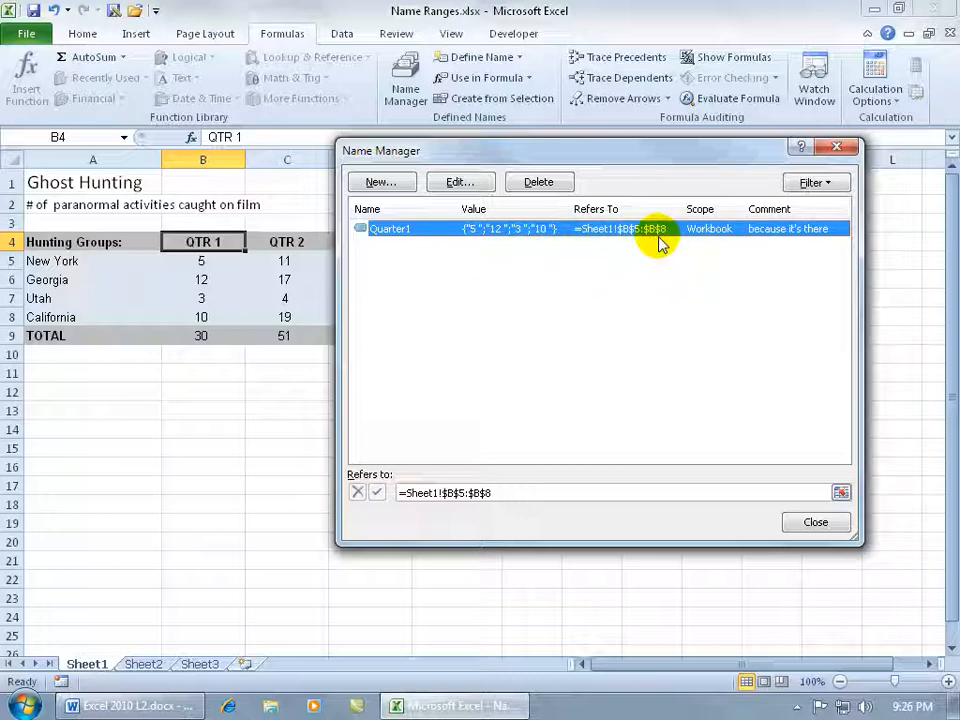
{"action": "mouse_move", "coordinate": [488, 250]}
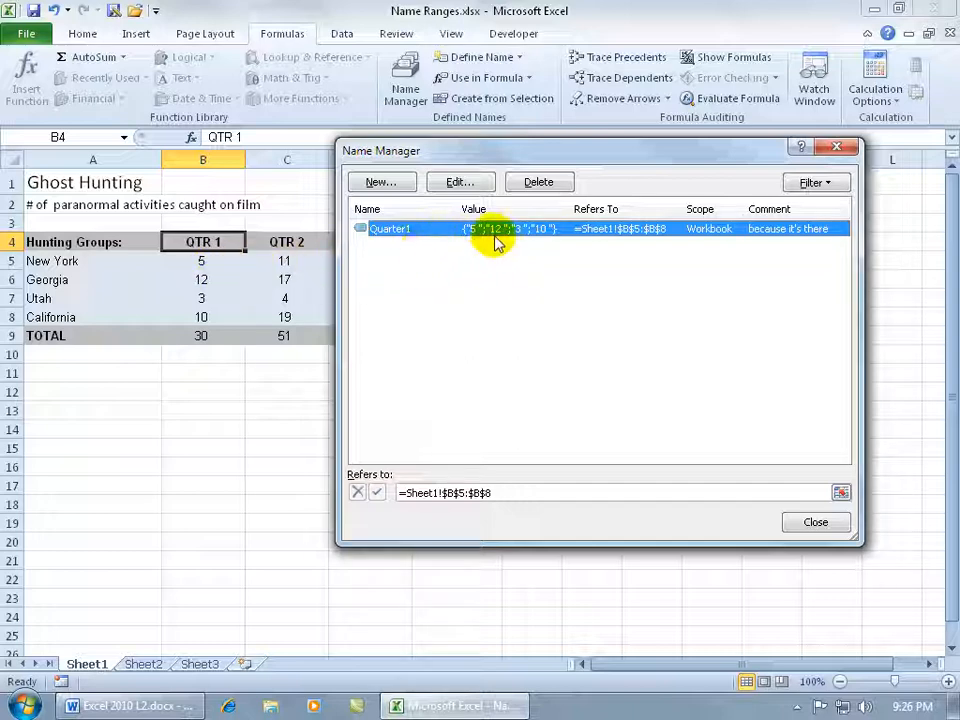
{"action": "mouse_move", "coordinate": [480, 264]}
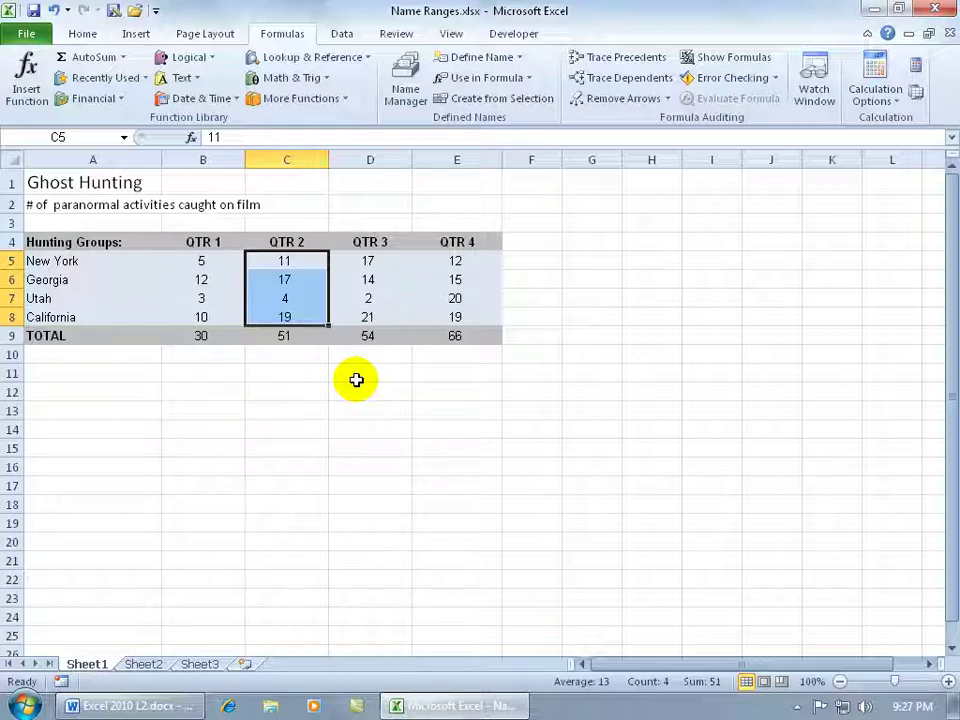
{"action": "mouse_move", "coordinate": [456, 148]}
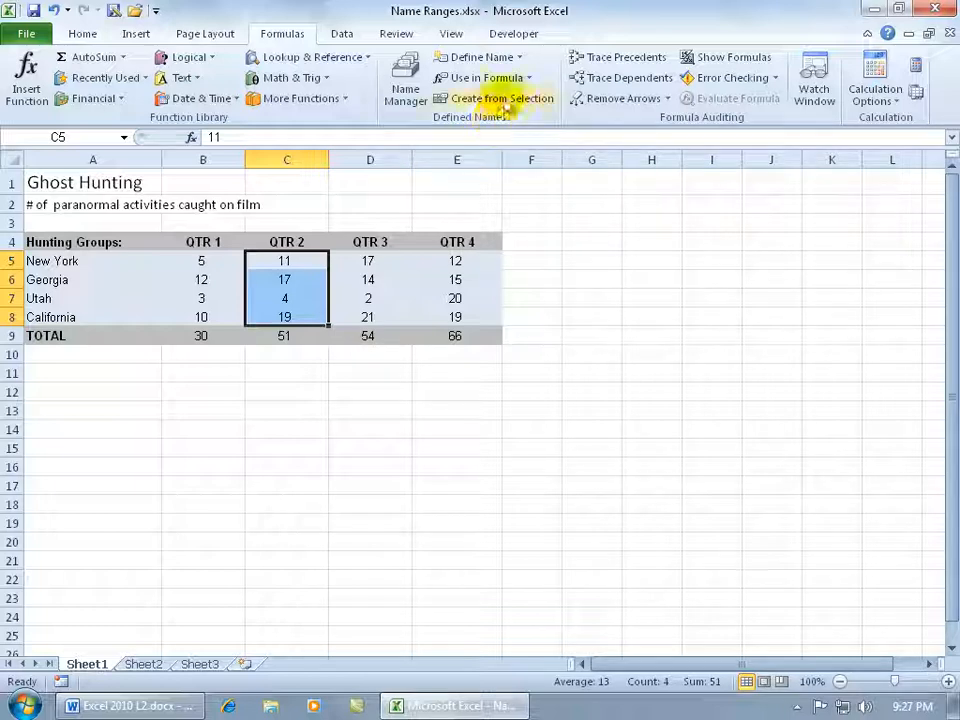
{"action": "mouse_move", "coordinate": [492, 56]}
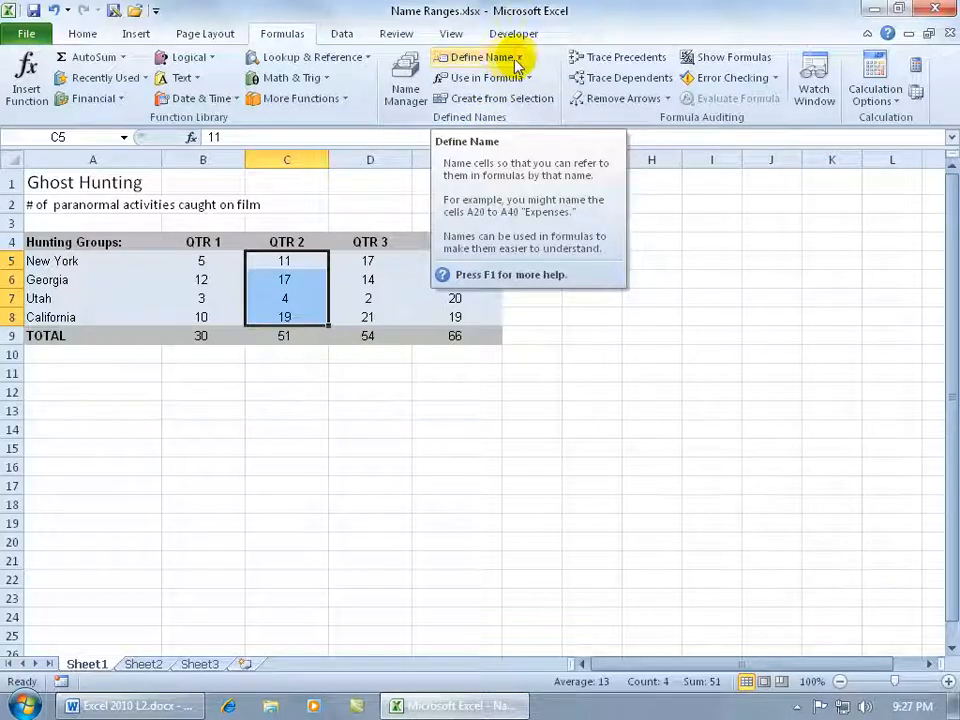
Define the name QTR_2 for the QTR 2 counts in C5:C8.
{"action": "left_click", "coordinate": [480, 56]}
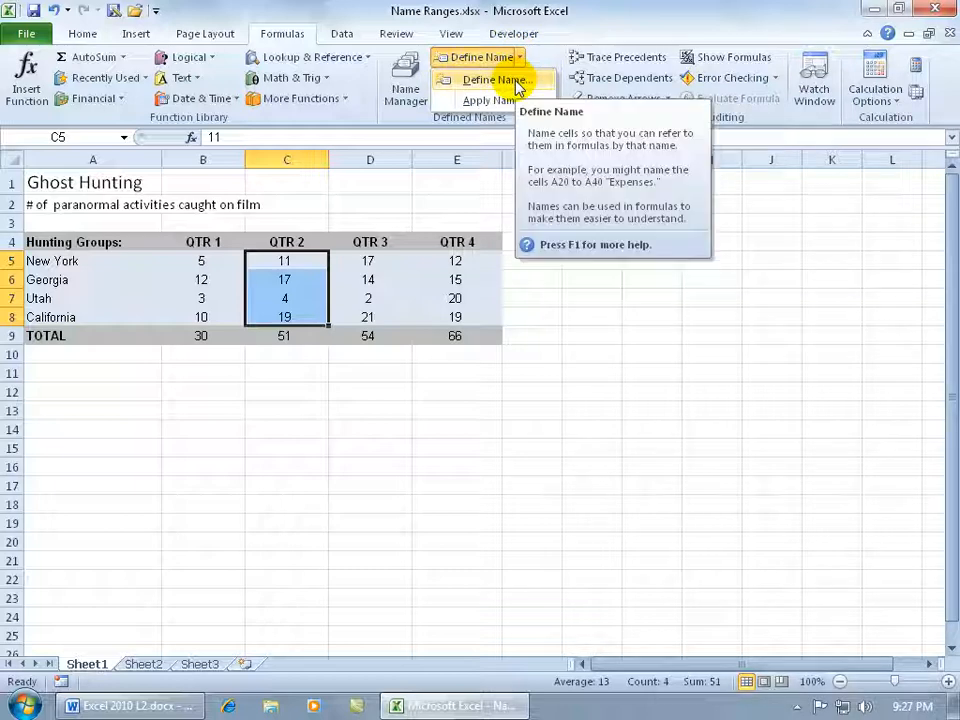
{"action": "left_click", "coordinate": [492, 80]}
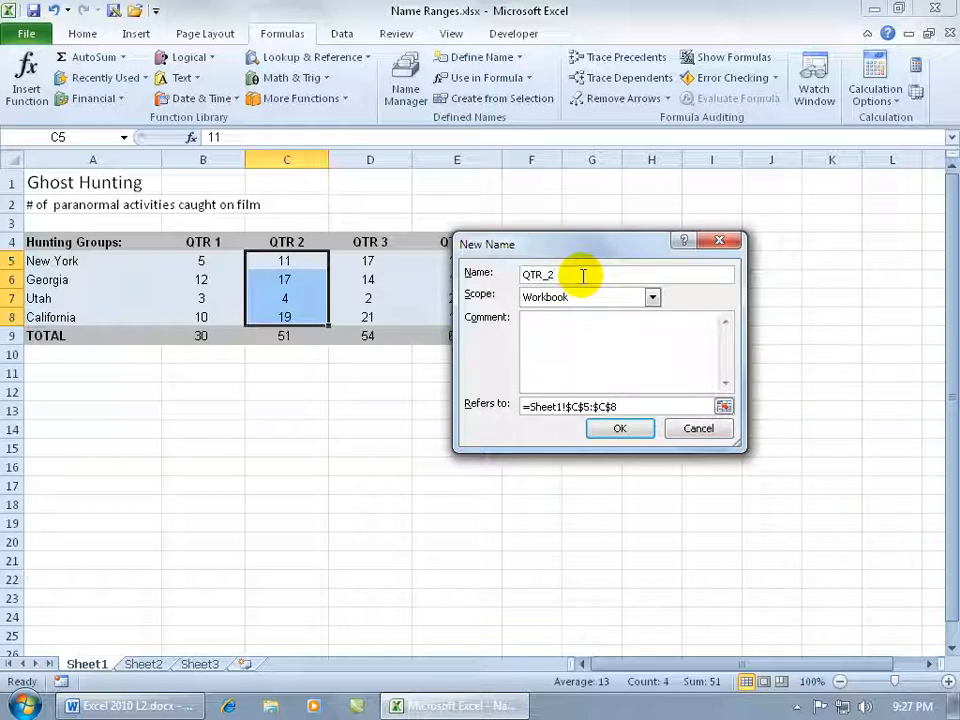
{"action": "left_click", "coordinate": [620, 428]}
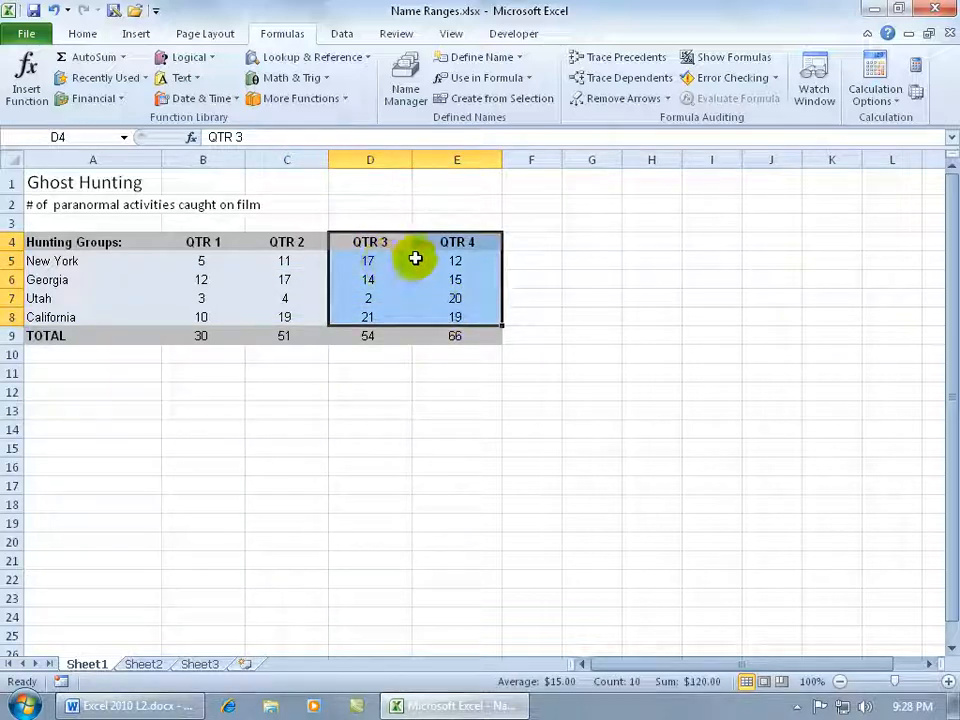
{"action": "mouse_move", "coordinate": [488, 184]}
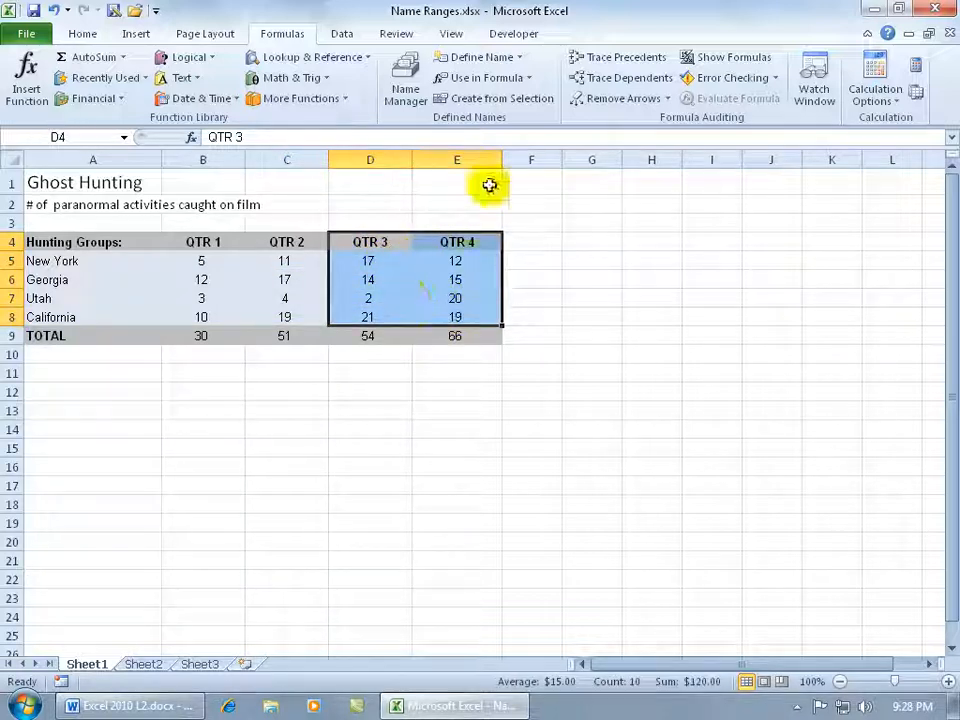
{"action": "mouse_move", "coordinate": [504, 98]}
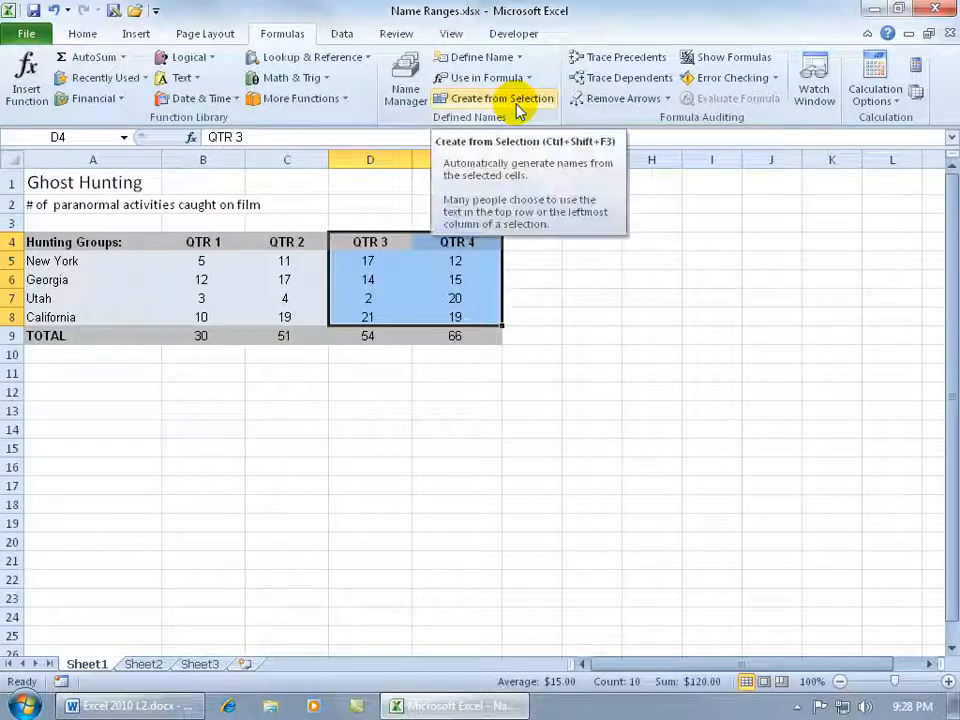
{"action": "left_click", "coordinate": [500, 98]}
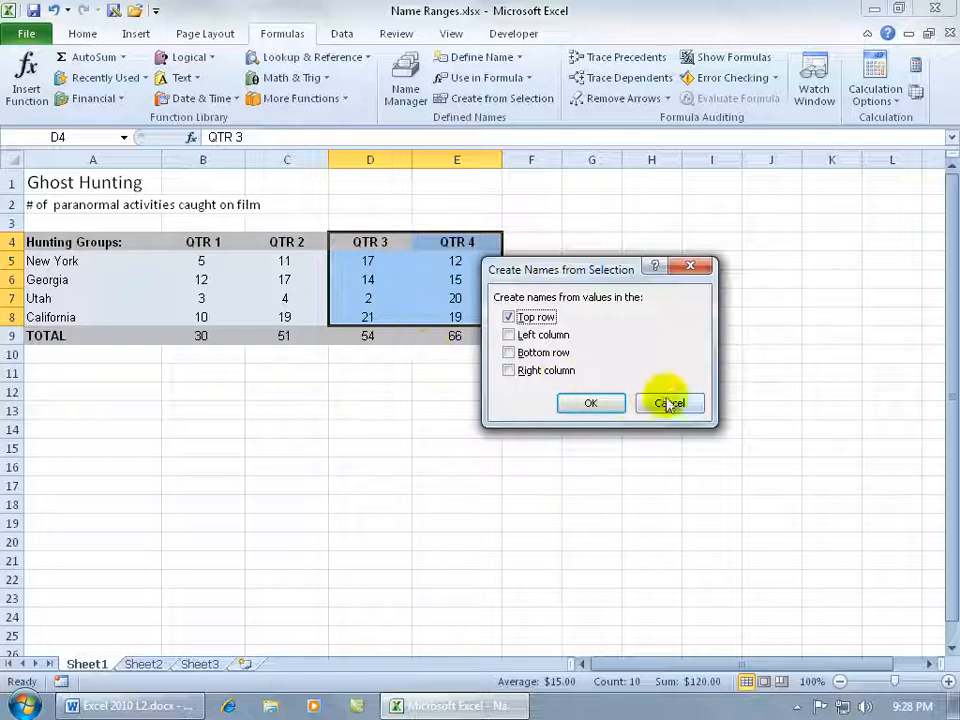
{"action": "left_click", "coordinate": [668, 404]}
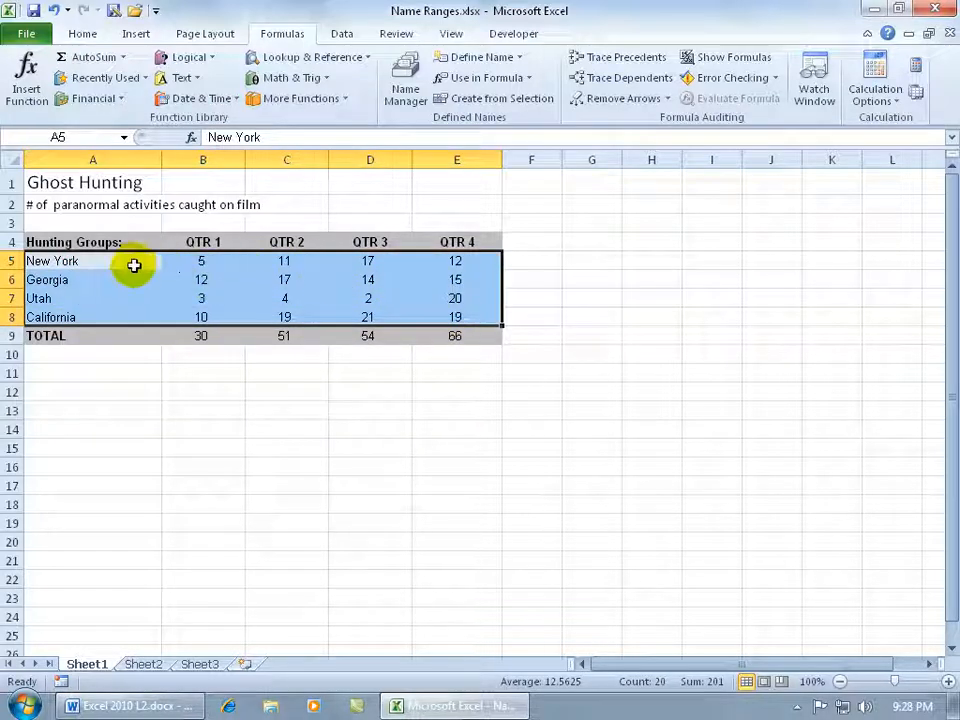
{"action": "mouse_move", "coordinate": [120, 260]}
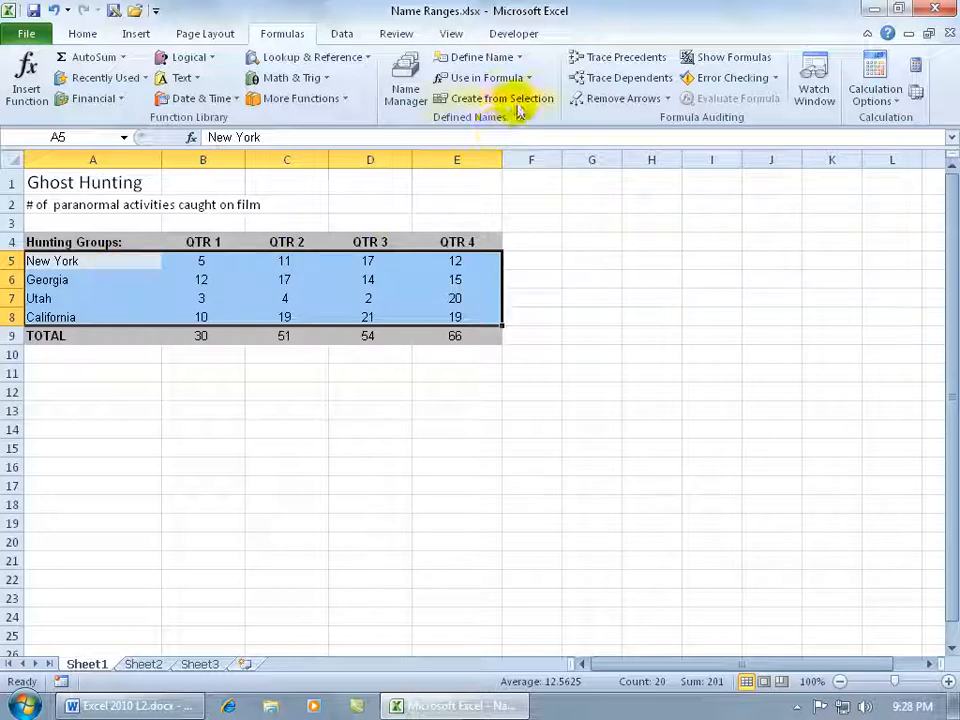
Create state row names from the left column of A5:E8 and review them in the Name Box.
{"action": "left_click", "coordinate": [500, 98]}
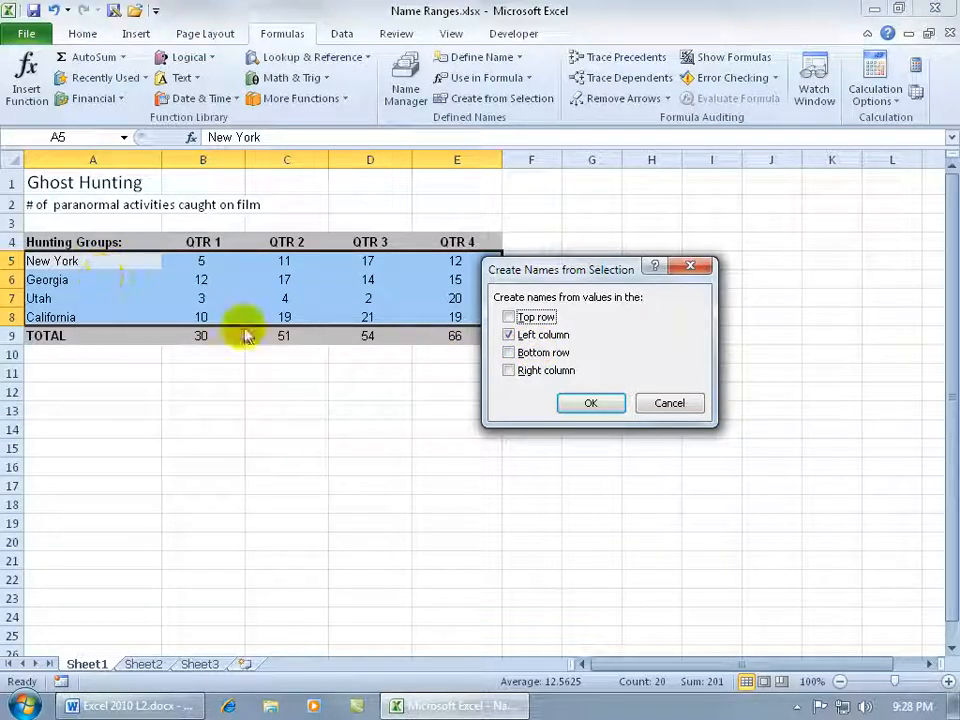
{"action": "left_click", "coordinate": [592, 404]}
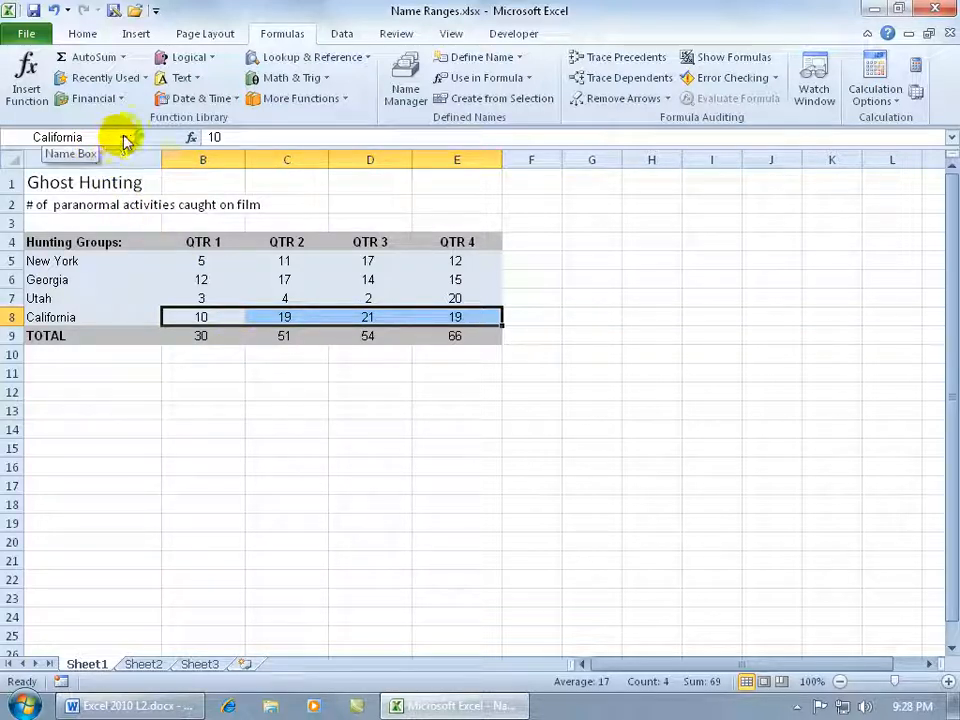
{"action": "left_click", "coordinate": [124, 136]}
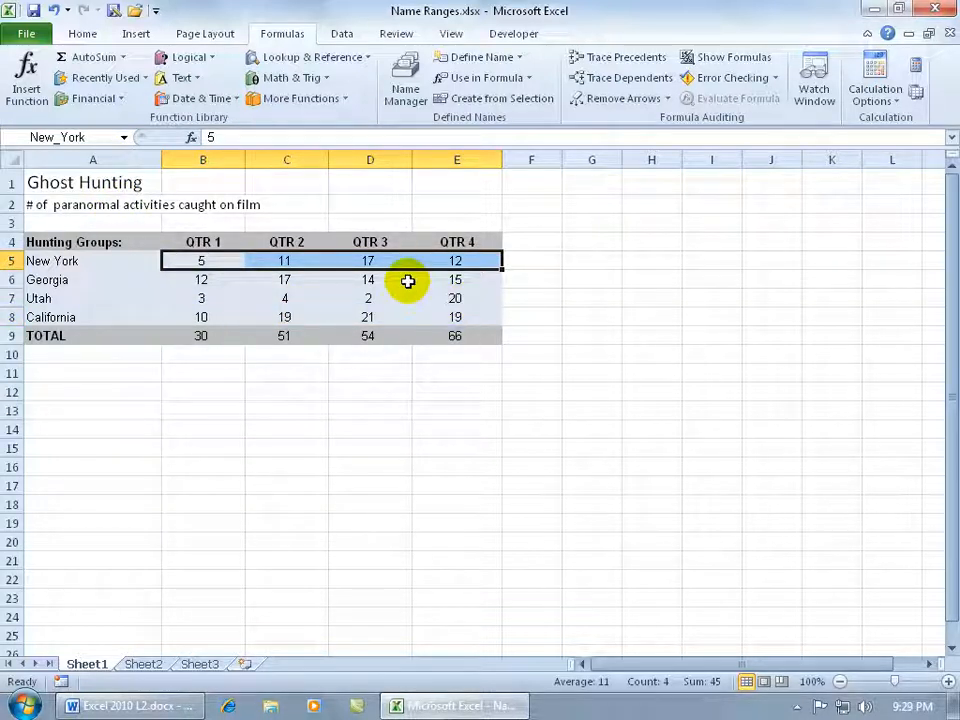
{"action": "mouse_move", "coordinate": [404, 296]}
{"action": "type", "text": "="}
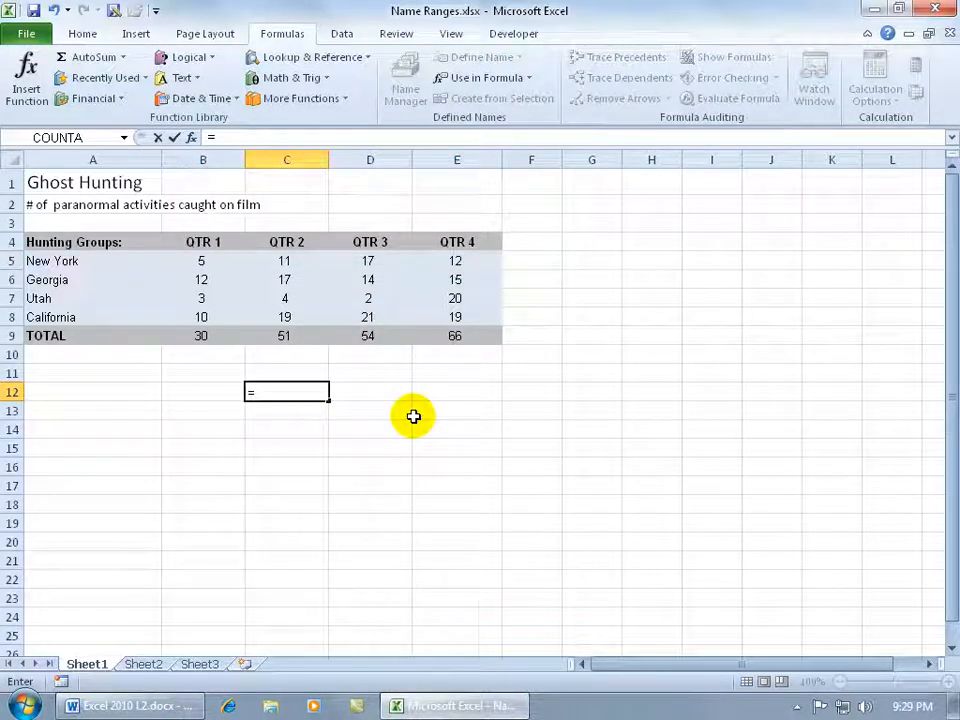
Enter =SUM(Utah) in C12, returning 29, and inspect the formula.
{"action": "type", "text": "Su"}
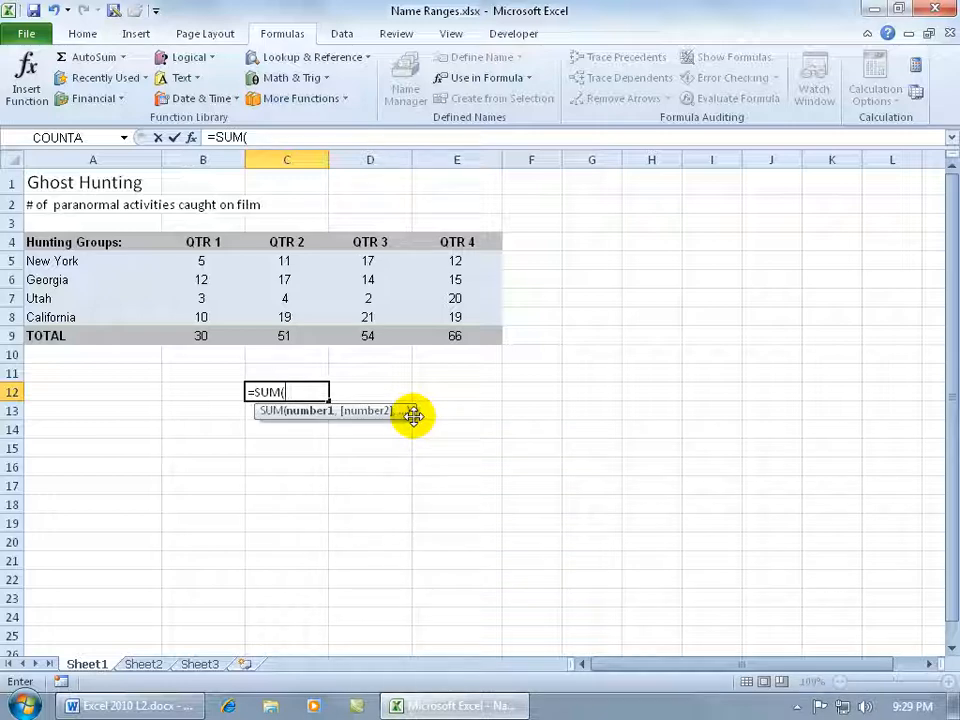
{"action": "mouse_move", "coordinate": [302, 432]}
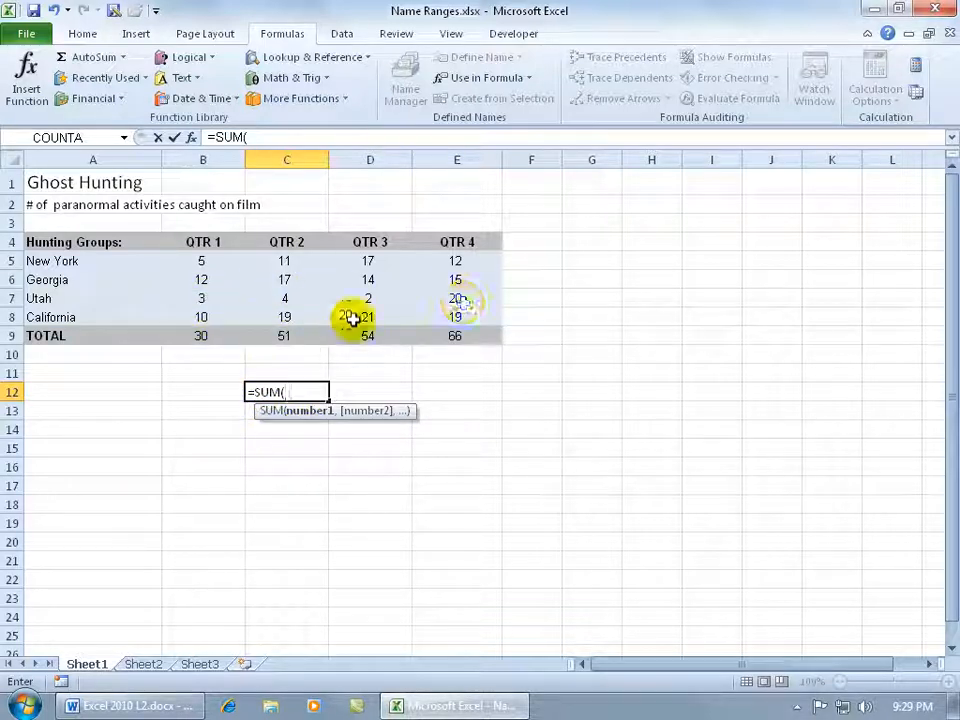
{"action": "type", "text": "ut"}
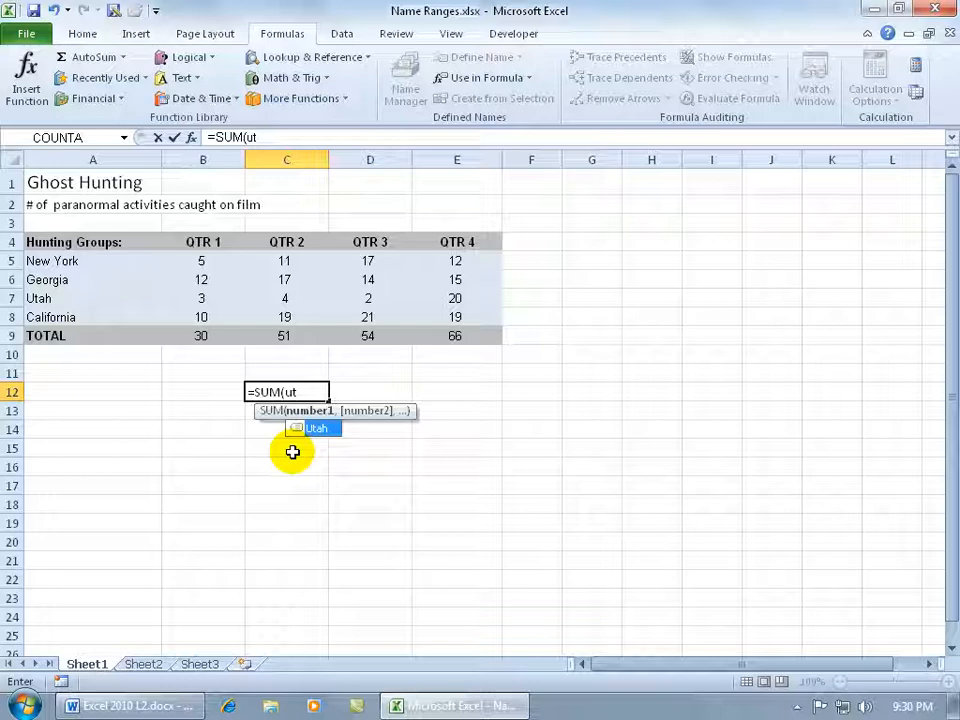
{"action": "mouse_move", "coordinate": [324, 448]}
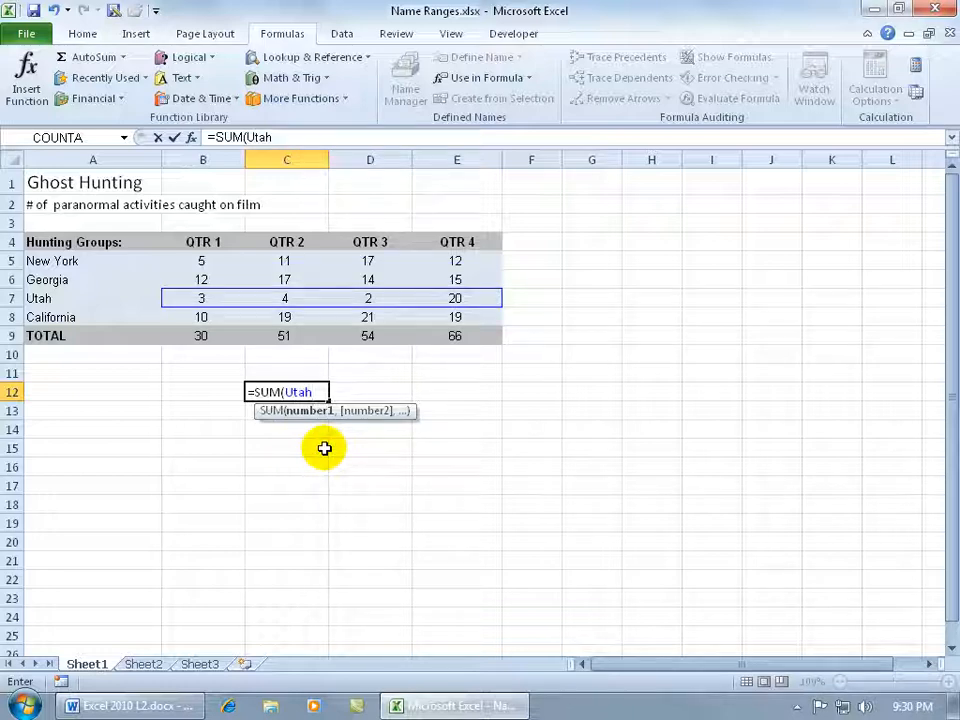
{"action": "mouse_move", "coordinate": [336, 382]}
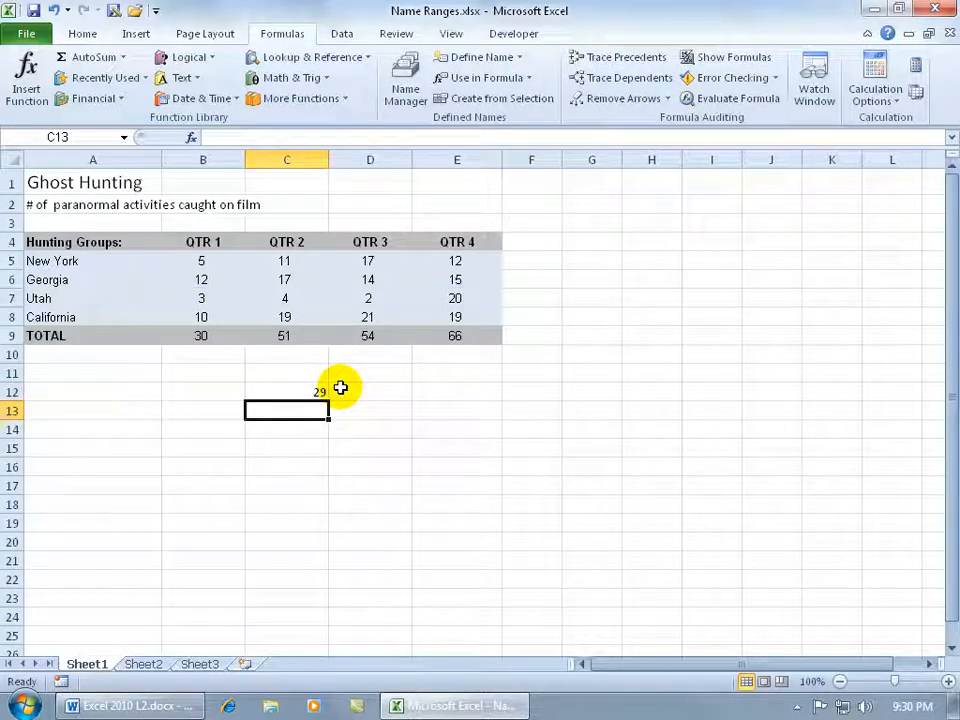
{"action": "left_click", "coordinate": [288, 390]}
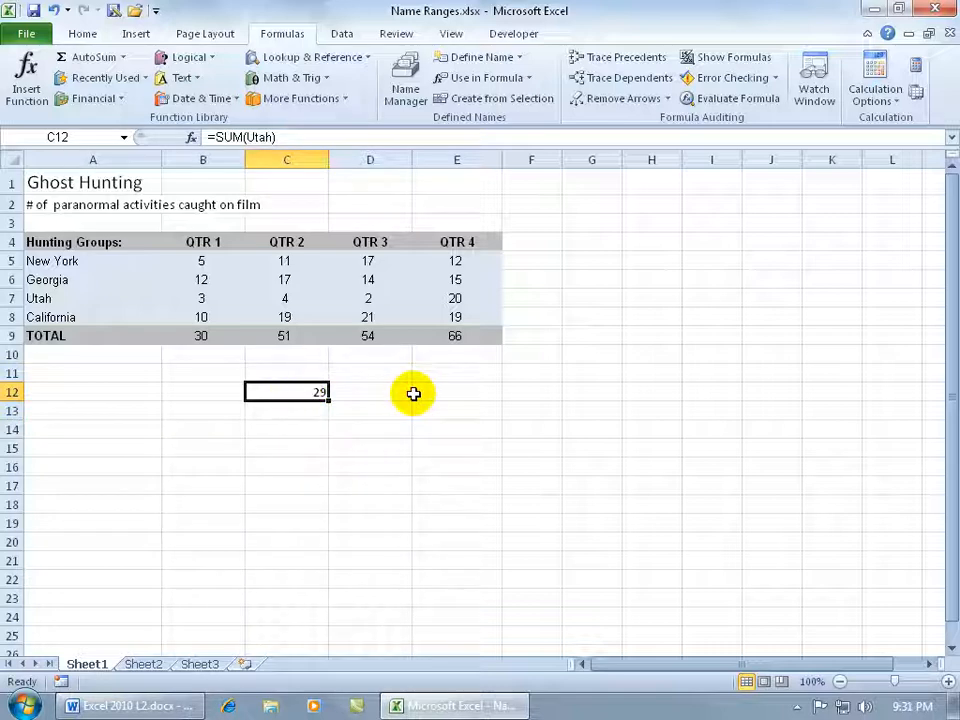
{"action": "left_click", "coordinate": [122, 136]}
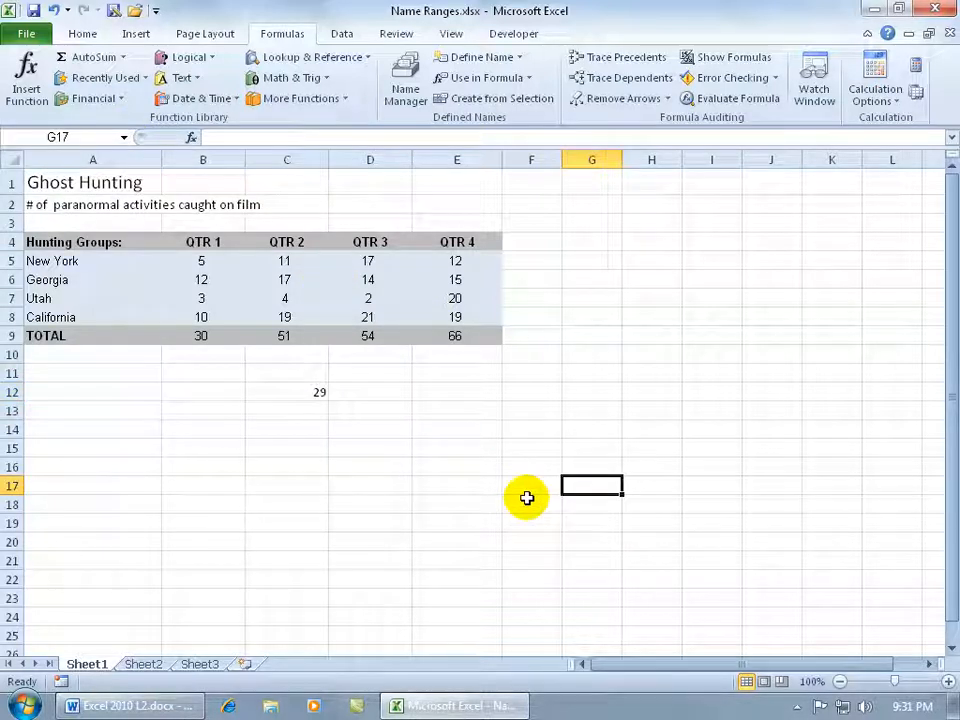
Show the Go To list of names California, Georgia, New_York, QTR_2, Quarter1 and Utah.
{"action": "key", "text": "F5"}
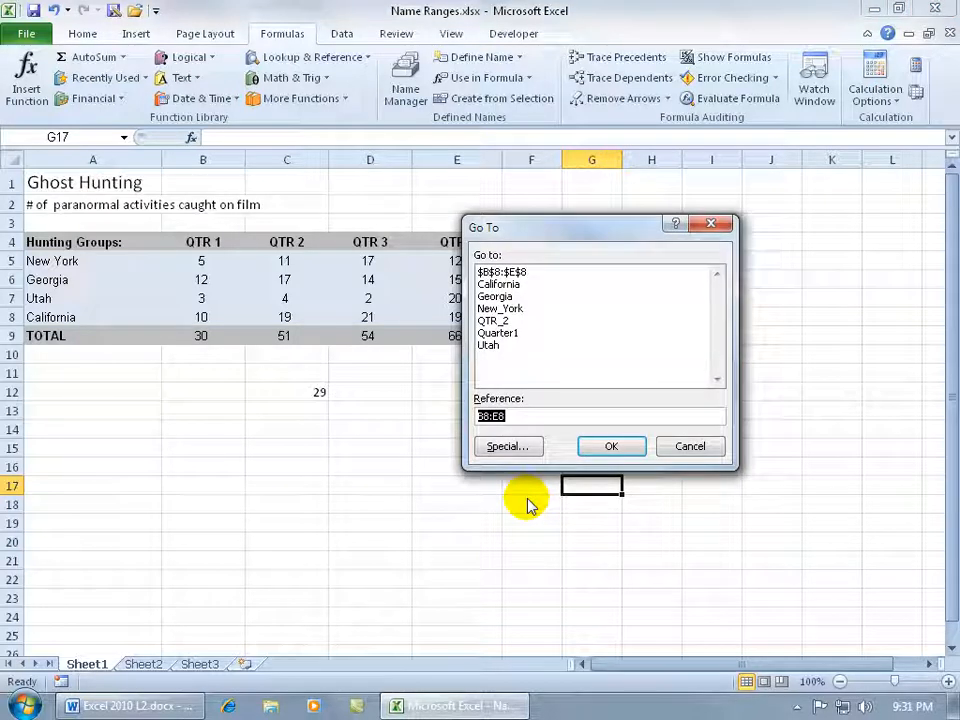
{"action": "mouse_move", "coordinate": [540, 292]}
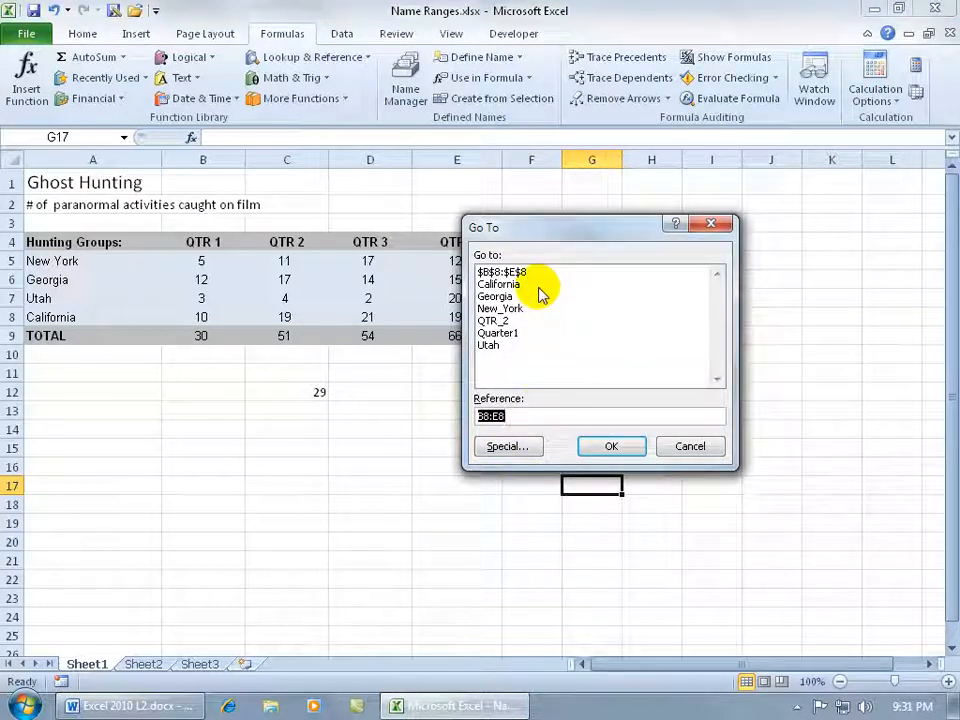
{"action": "mouse_move", "coordinate": [560, 264]}
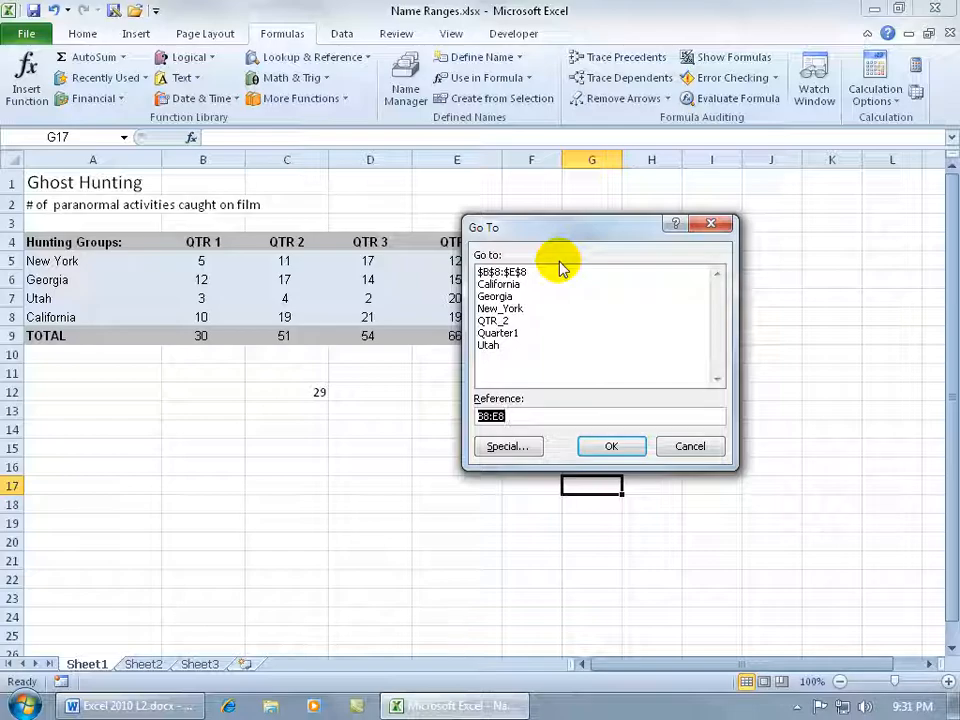